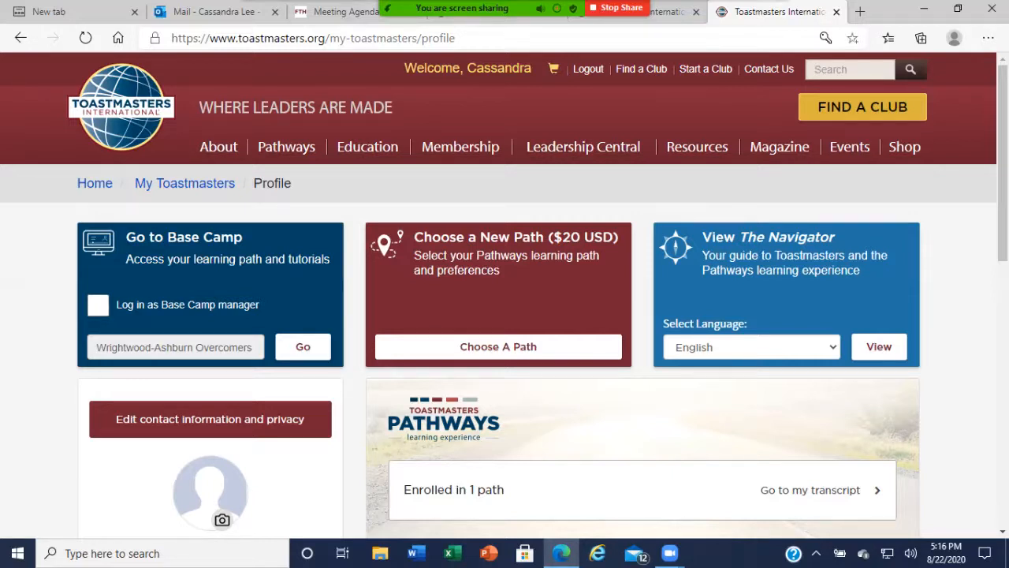
# Enter Base Camp for the Wrightwood-Ashburn Overcomers club from My Toastmasters.
pyautogui.click(303, 347)
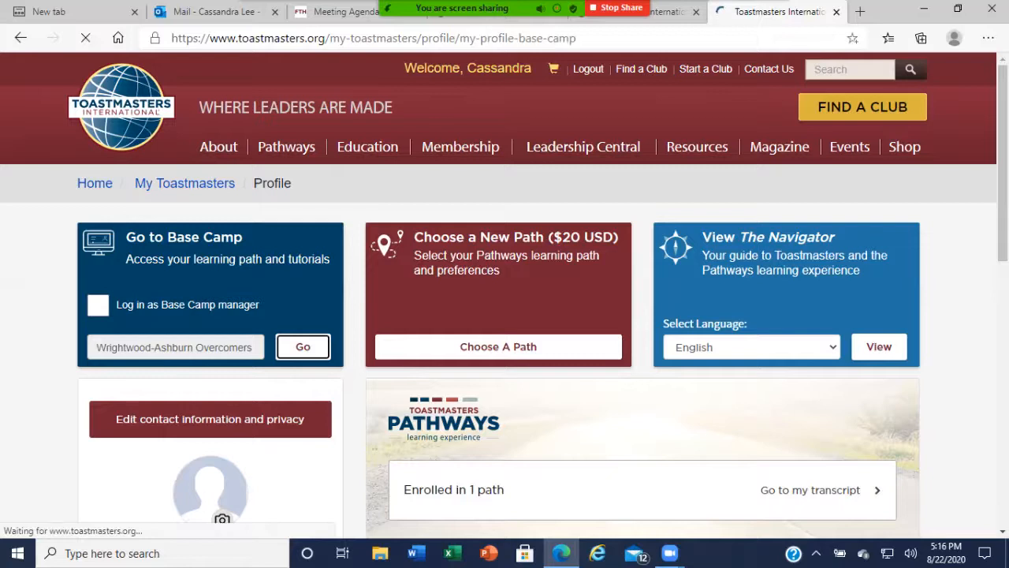
pyautogui.click(303, 347)
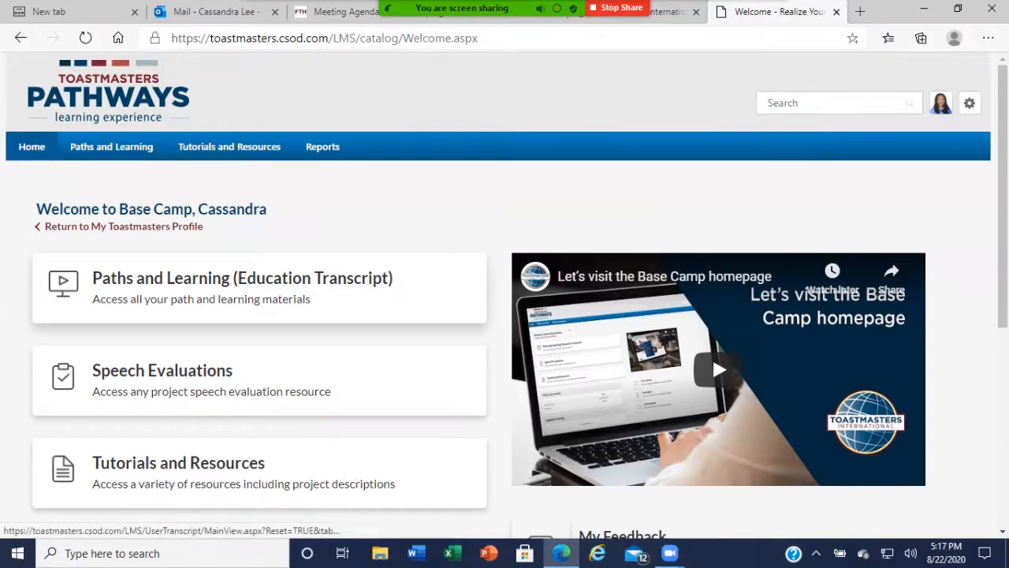
pyautogui.scroll(-3)
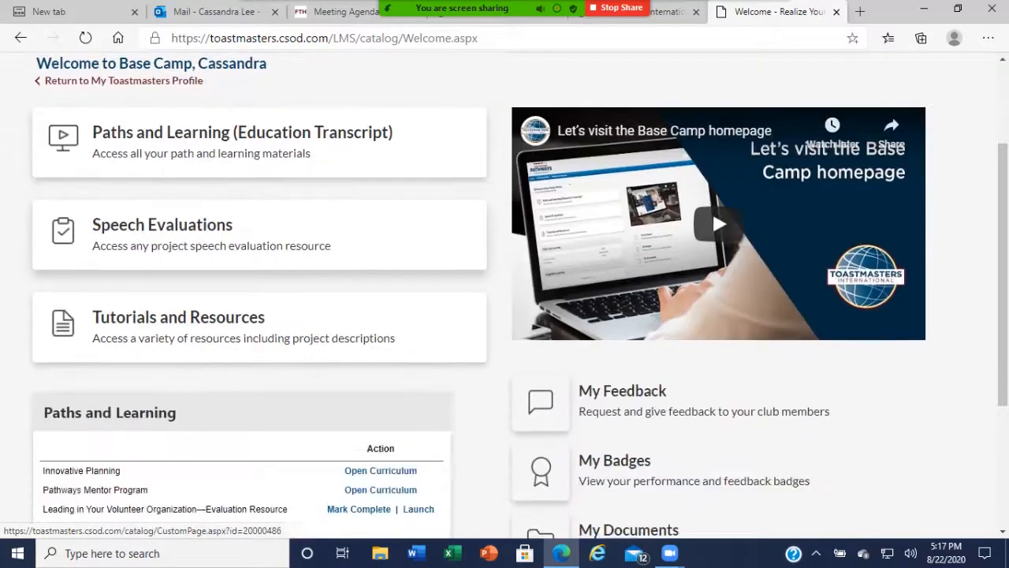
pyautogui.scroll(-3)
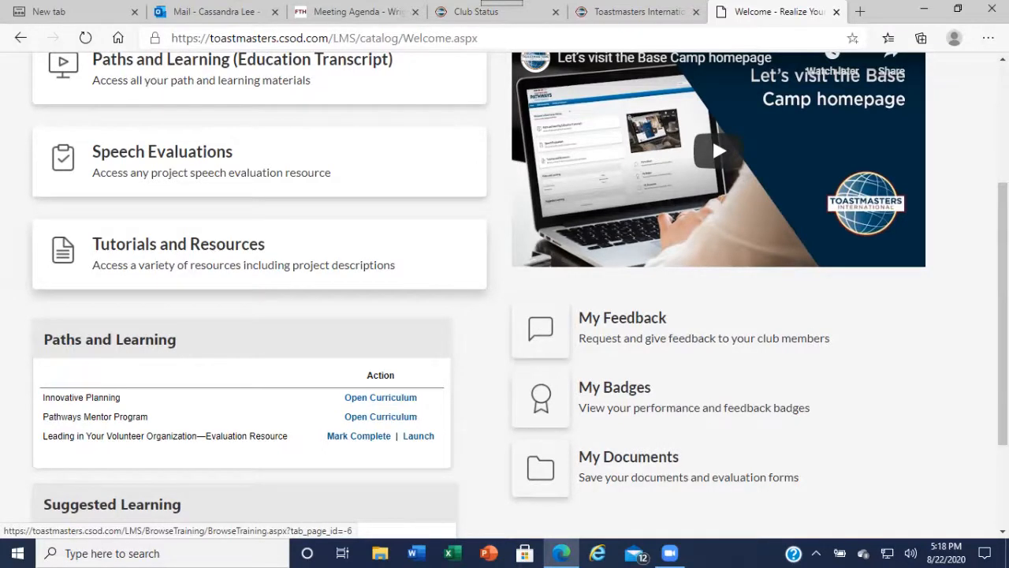
pyautogui.scroll(-3)
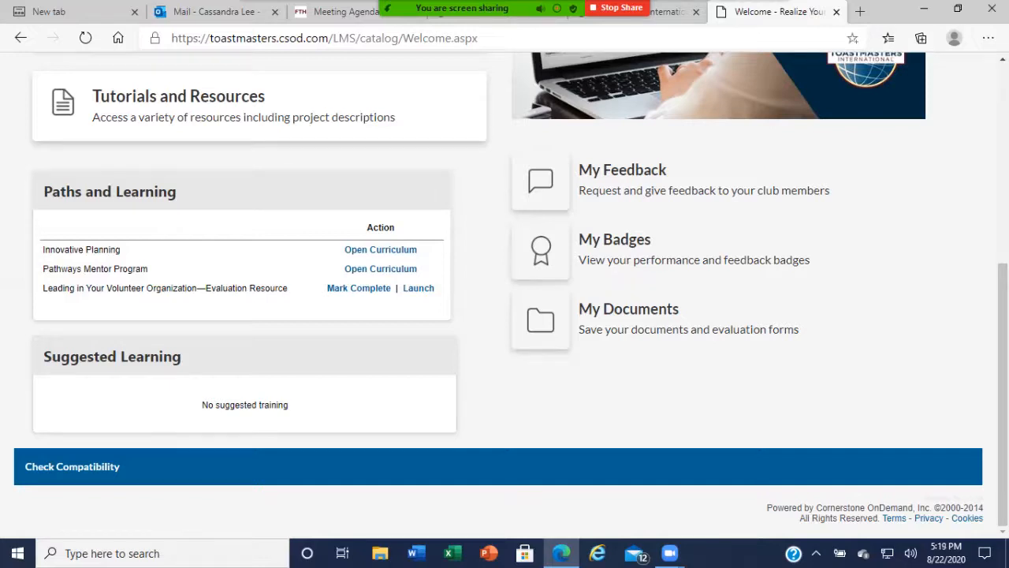
pyautogui.scroll(3)
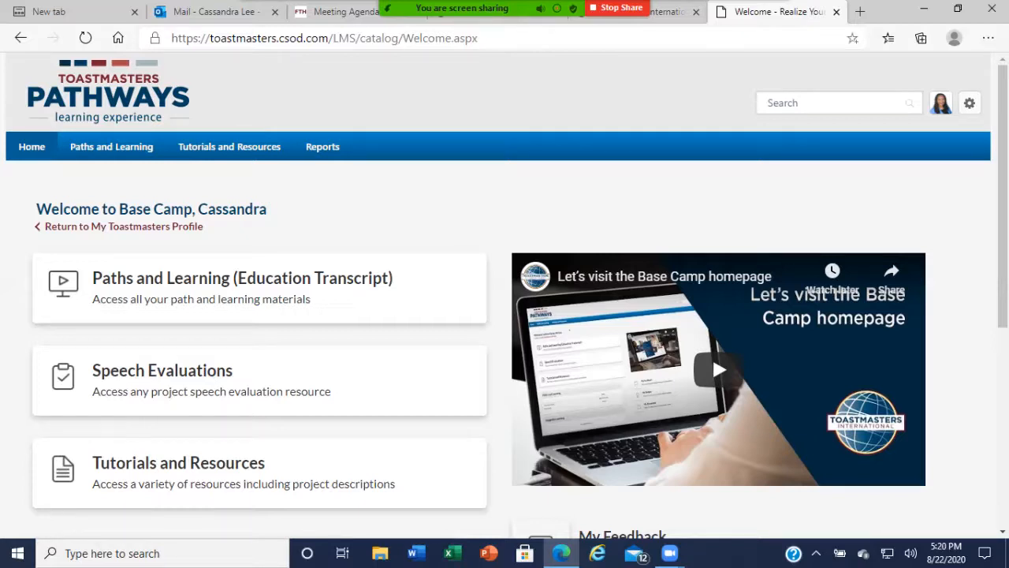
# Show the account options (My Account, Log Out) from the settings gear.
pyautogui.click(933, 103)
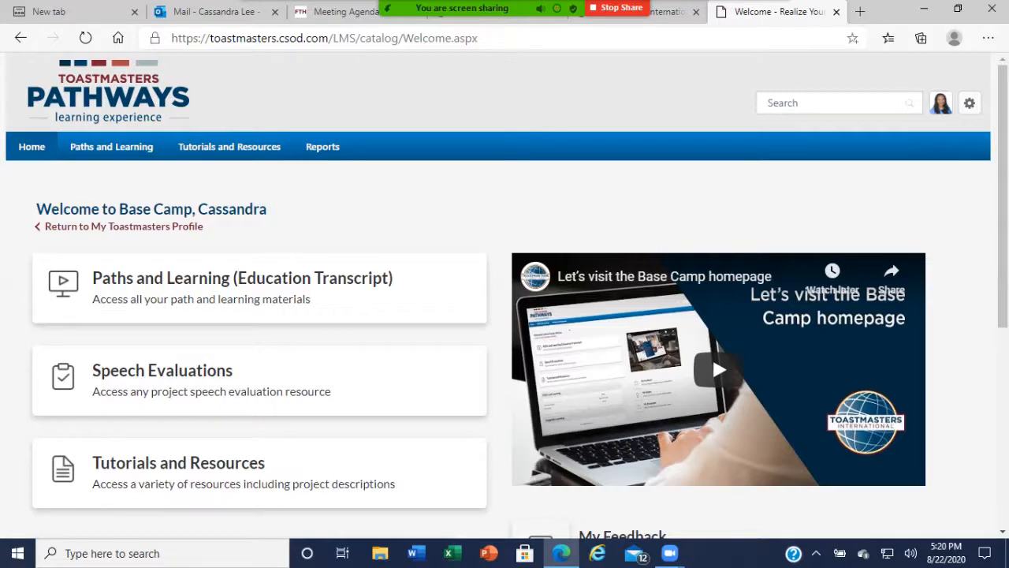
pyautogui.click(969, 103)
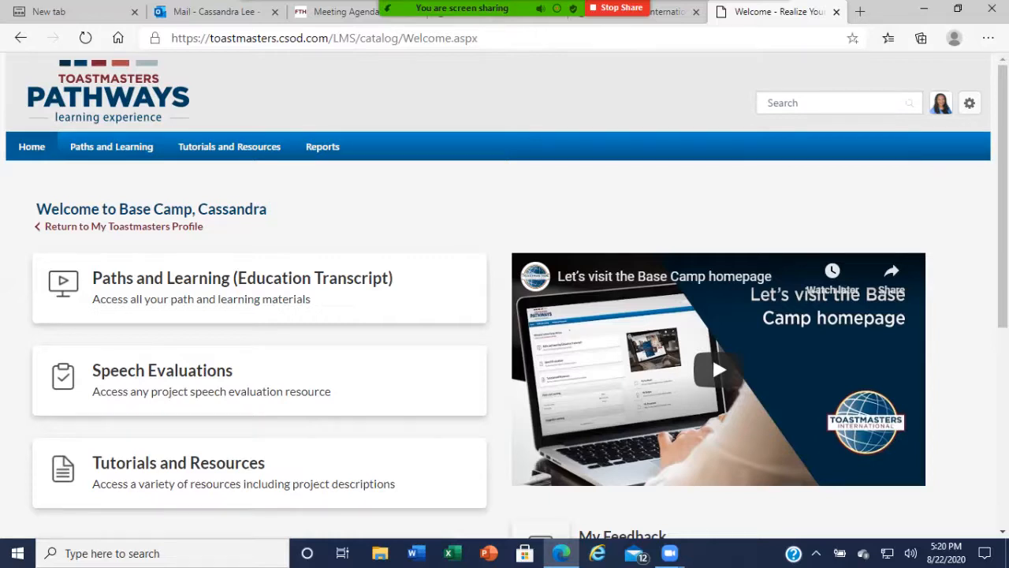
pyautogui.click(939, 102)
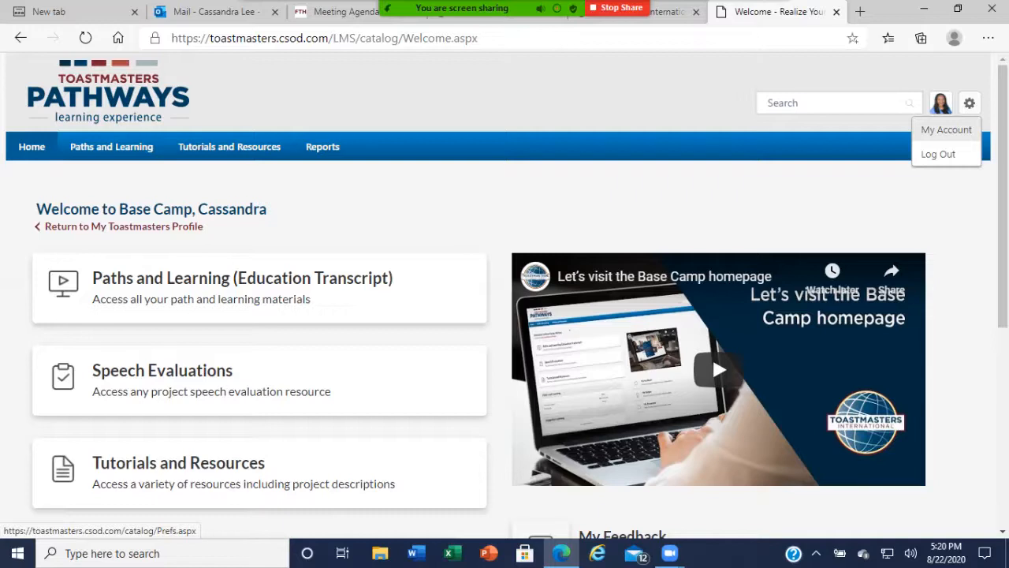
# Go to My Account Preferences and bring the club role date fields into view.
pyautogui.click(946, 129)
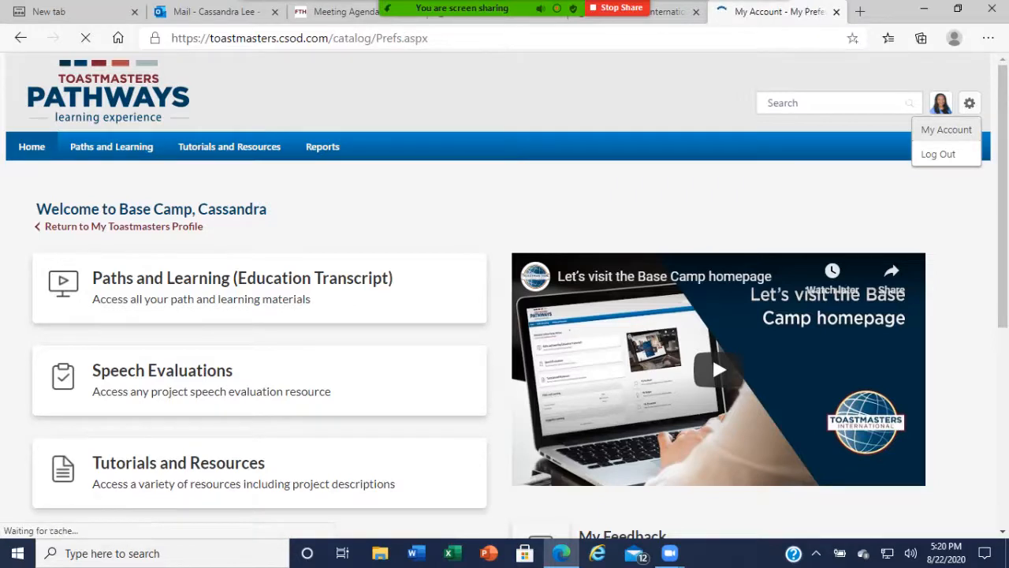
pyautogui.click(946, 129)
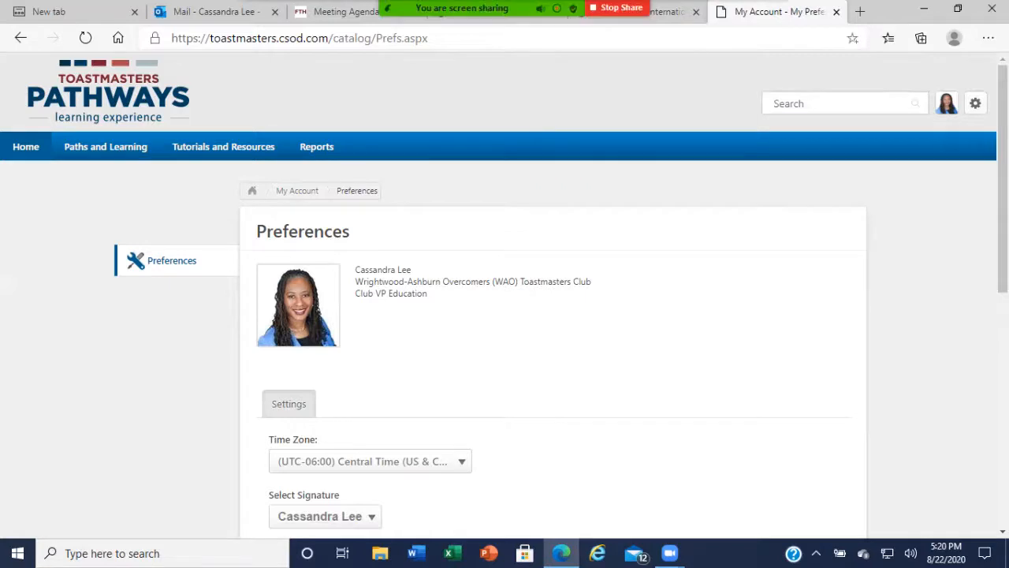
pyautogui.scroll(-3)
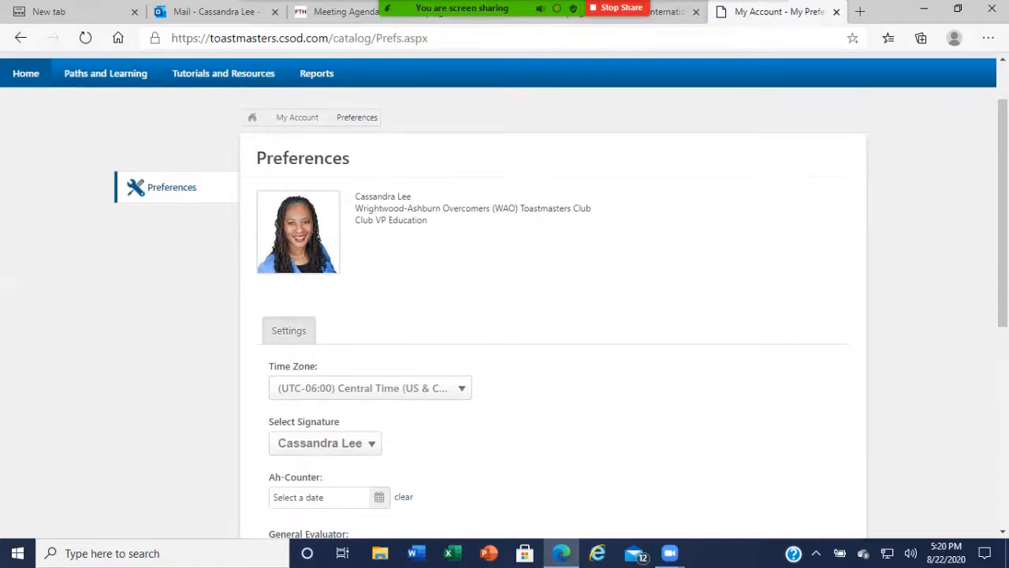
pyautogui.scroll(-3)
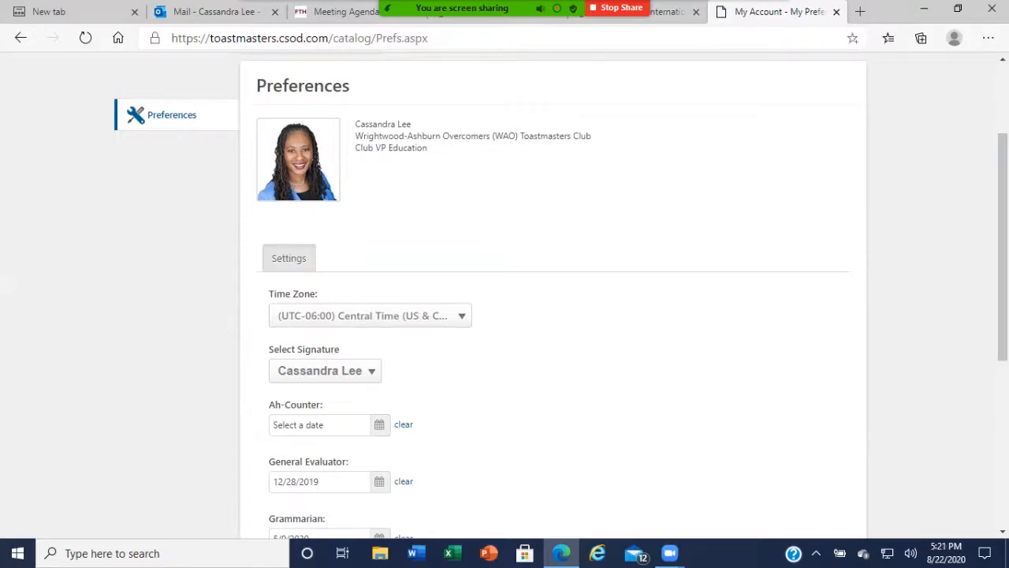
pyautogui.scroll(-3)
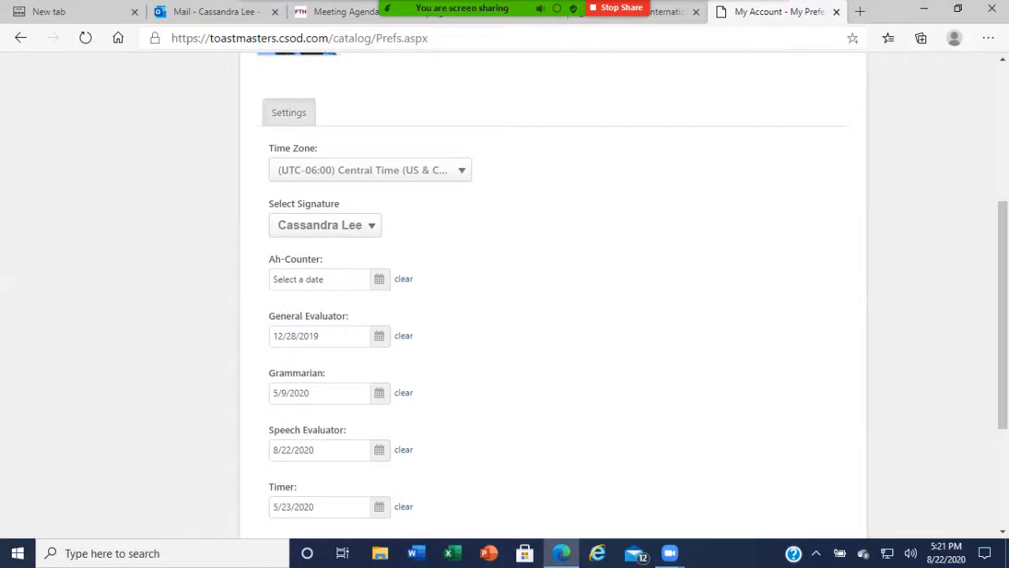
pyautogui.scroll(-3)
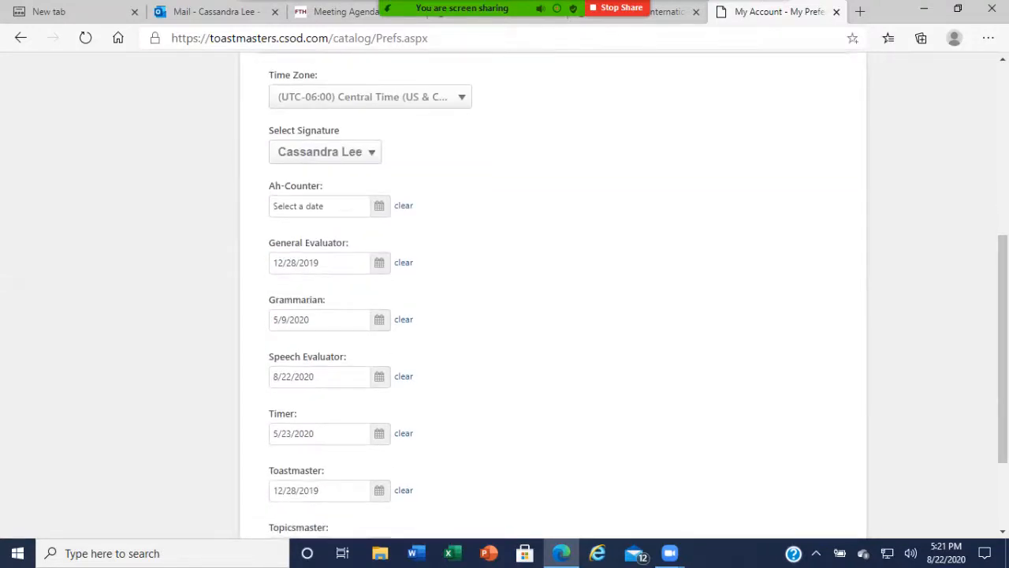
pyautogui.scroll(-3)
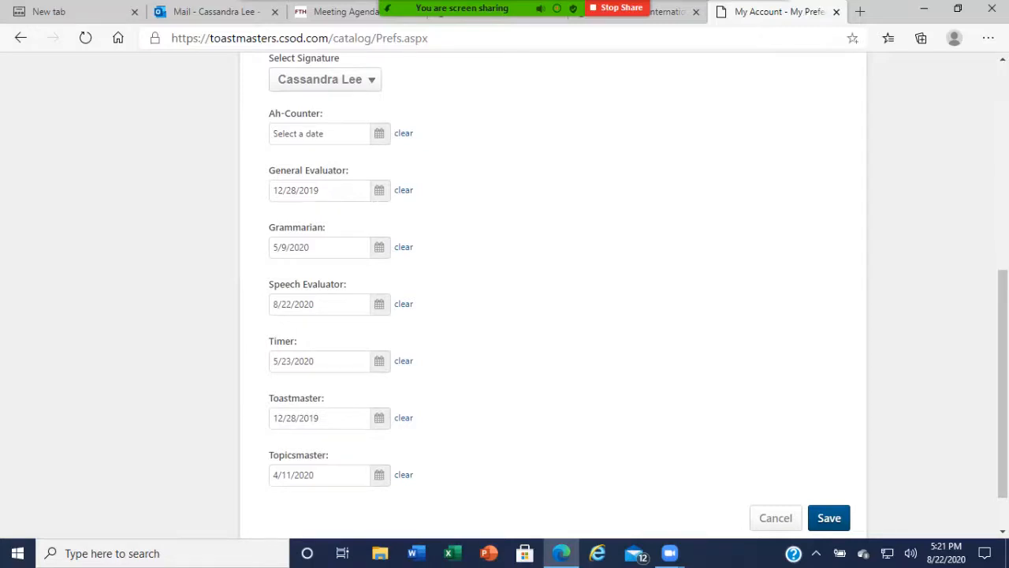
# Set the Ah-Counter role date to 8/8/2020, leaving Speech Evaluator at 8/22/2020.
pyautogui.scroll(-3)
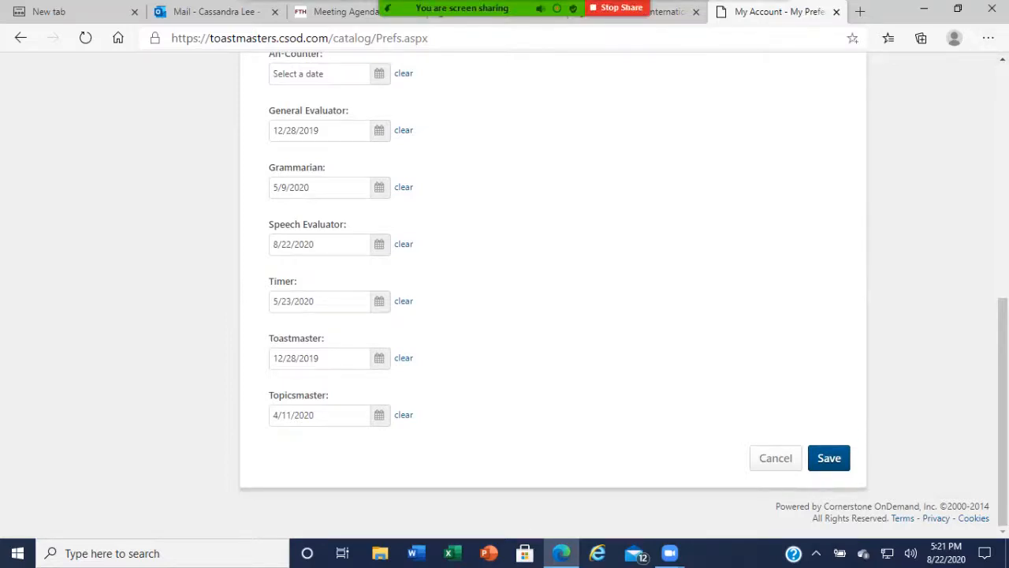
pyautogui.scroll(3)
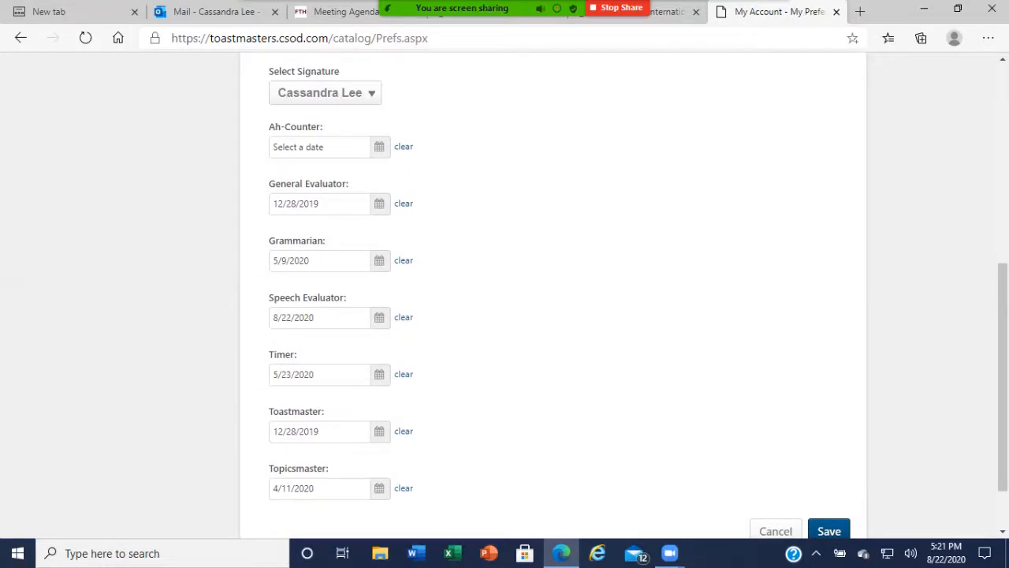
pyautogui.scroll(-3)
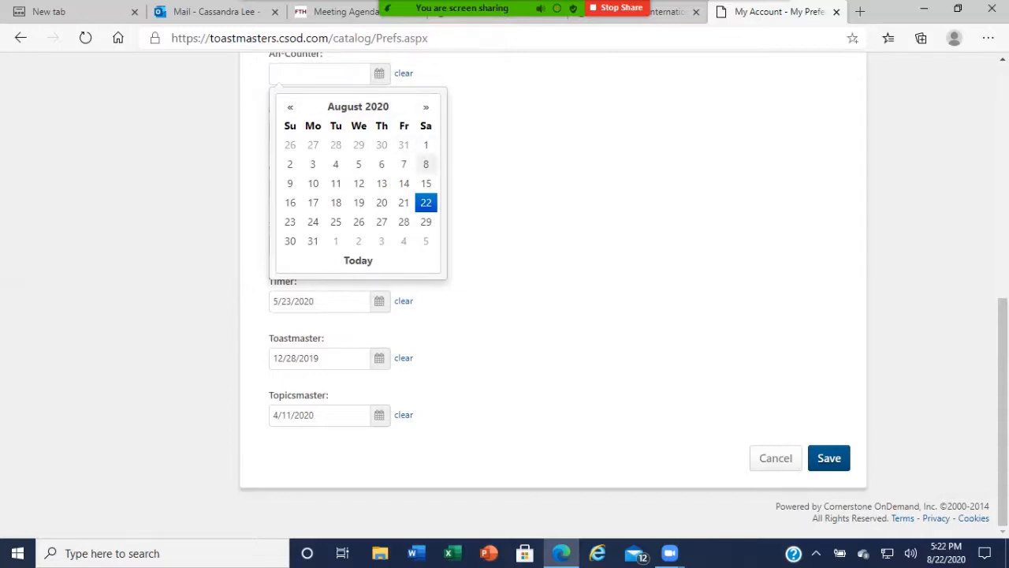
pyautogui.moveTo(426, 164)
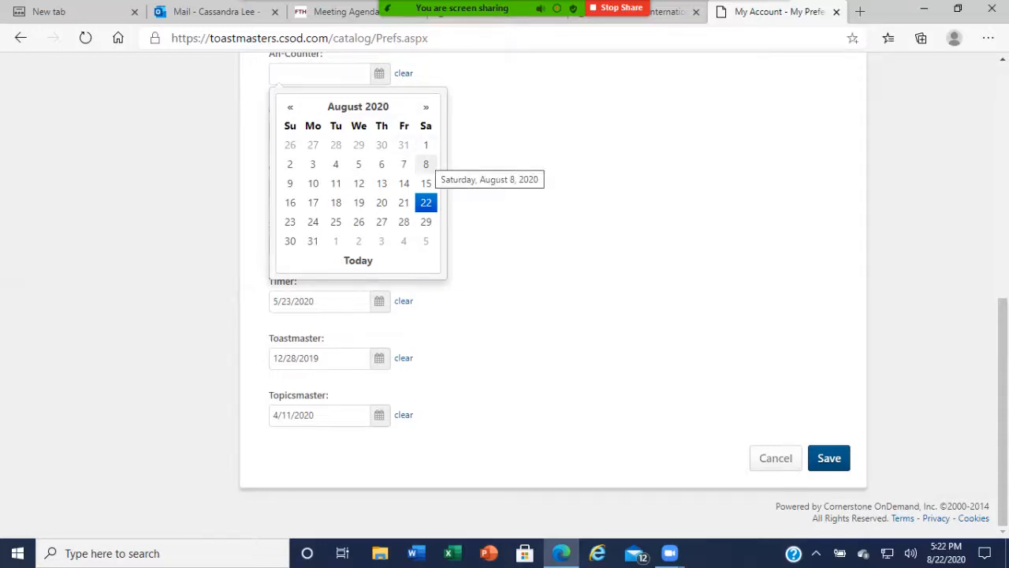
pyautogui.click(426, 164)
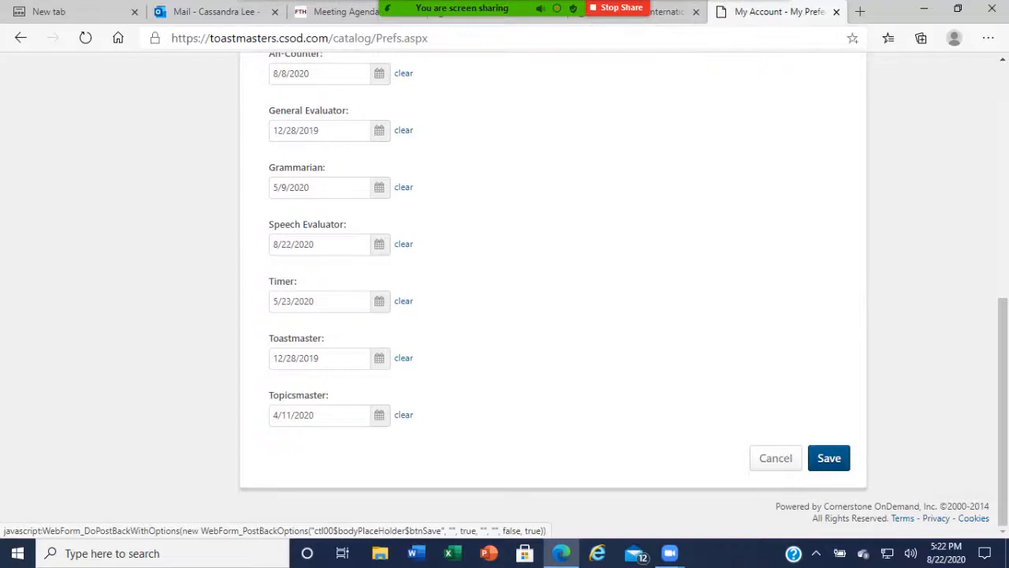
# Save the updated role dates and dismiss the save confirmation.
pyautogui.click(829, 457)
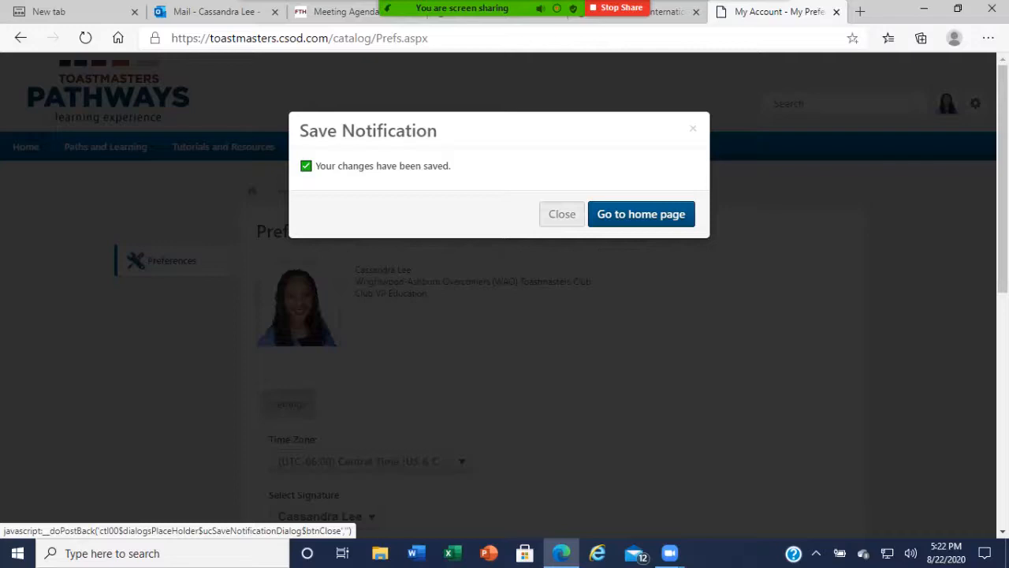
pyautogui.click(561, 215)
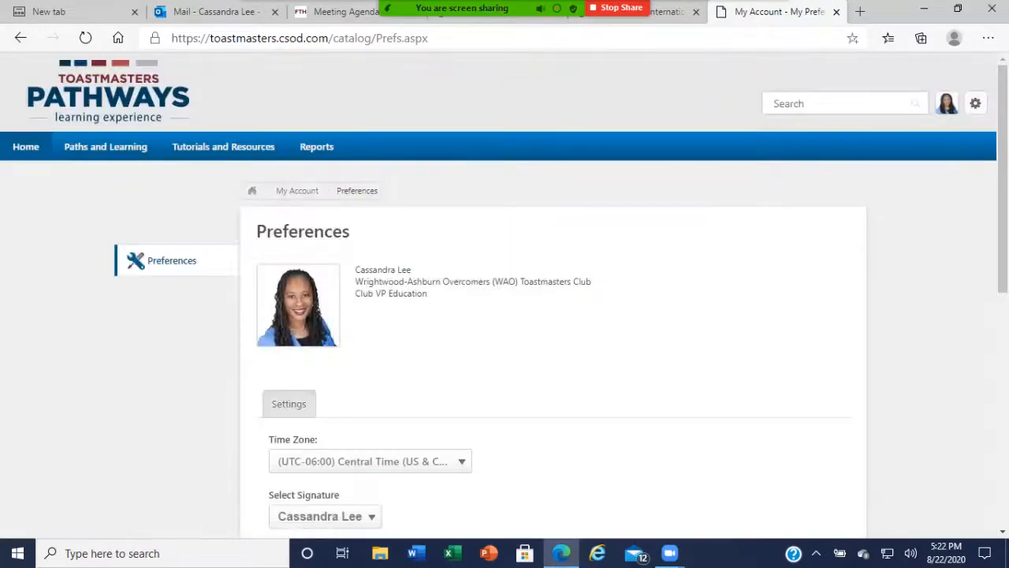
pyautogui.scroll(-3)
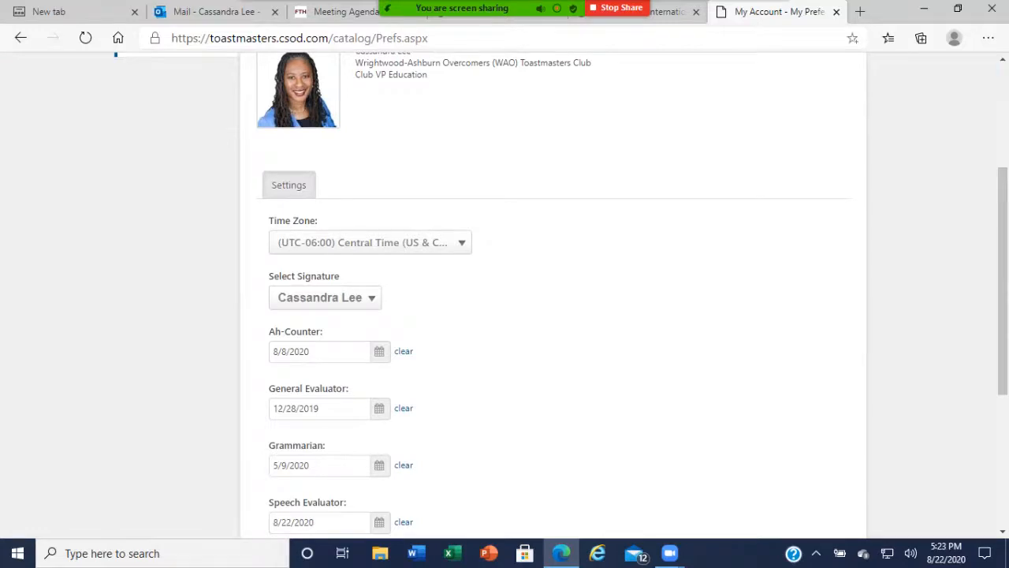
pyautogui.scroll(-3)
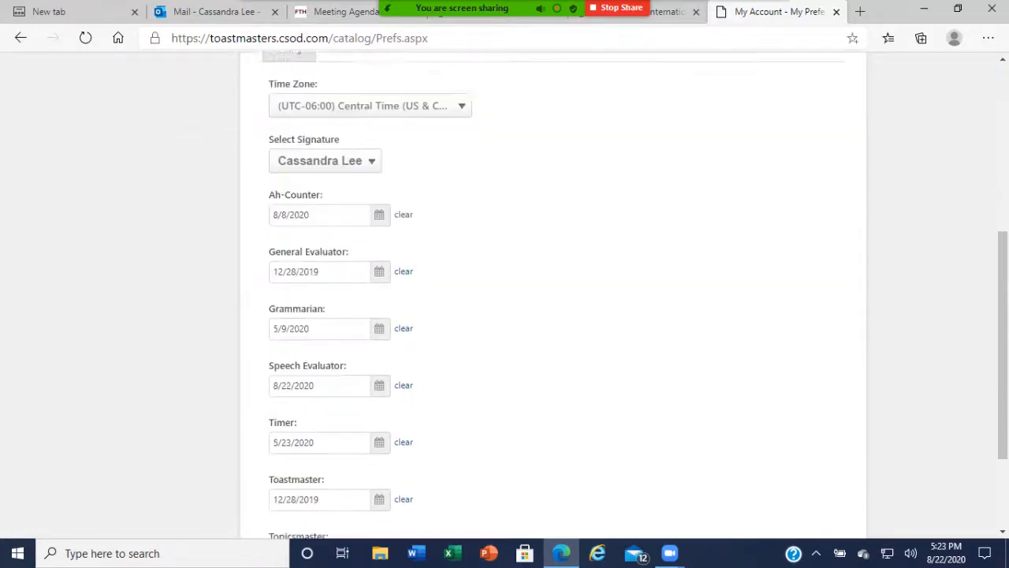
pyautogui.scroll(-3)
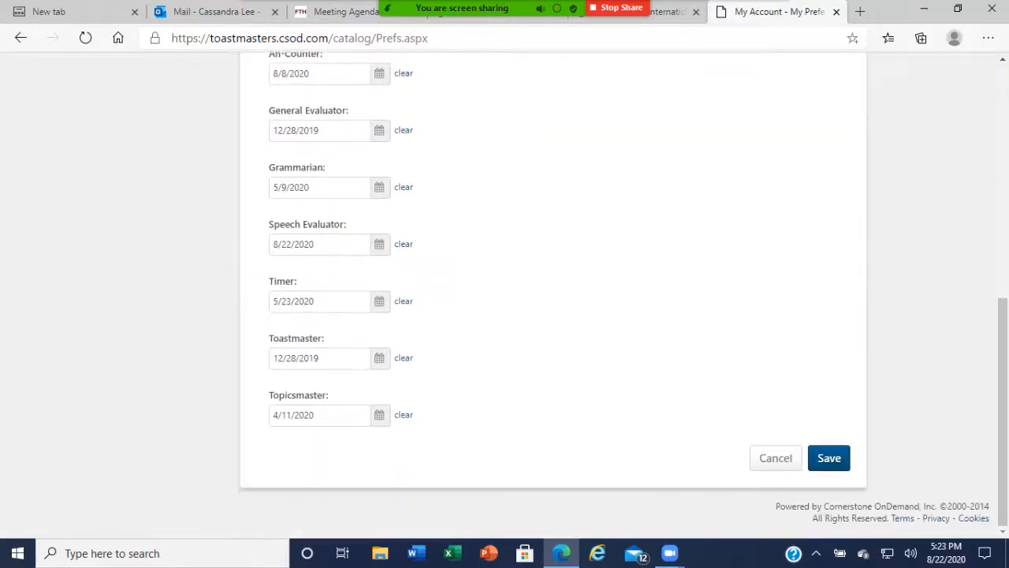
pyautogui.scroll(3)
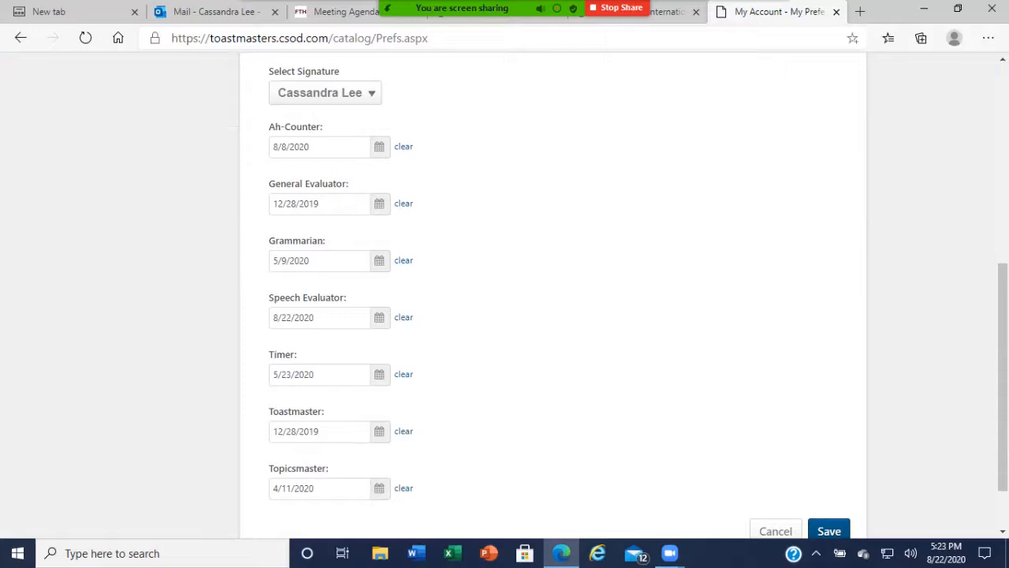
pyautogui.moveTo(378, 432)
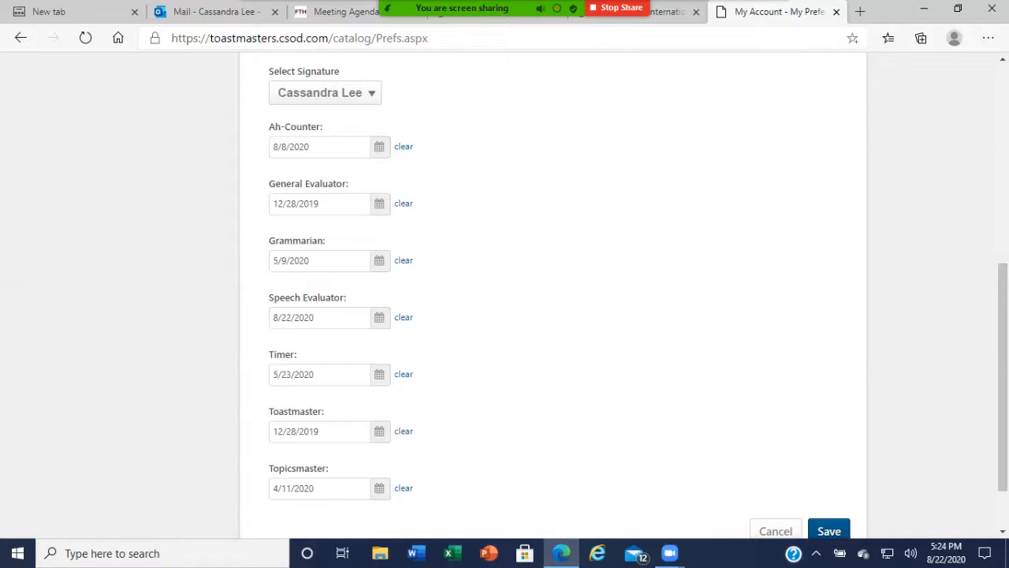
pyautogui.moveTo(379, 317)
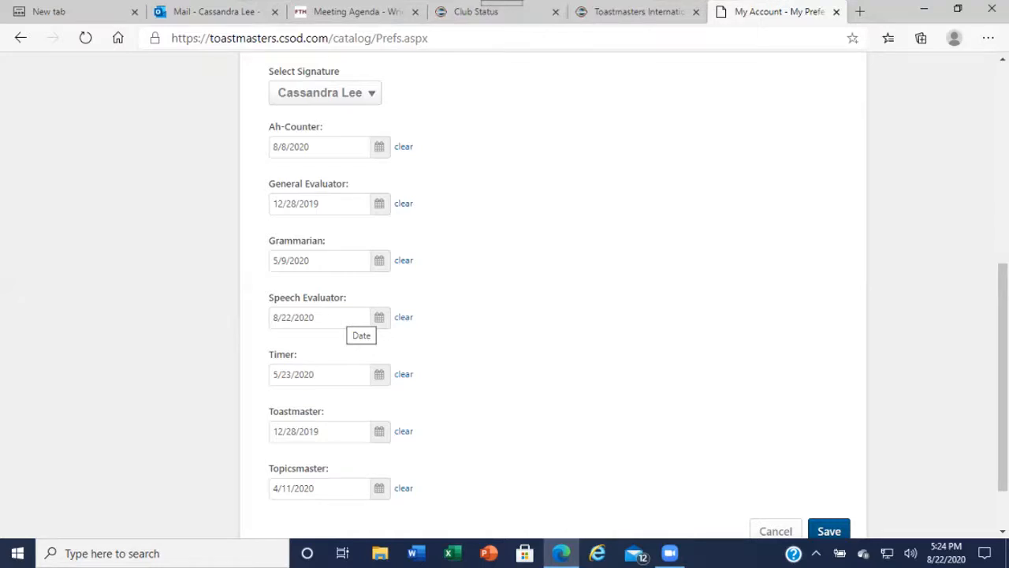
pyautogui.click(379, 317)
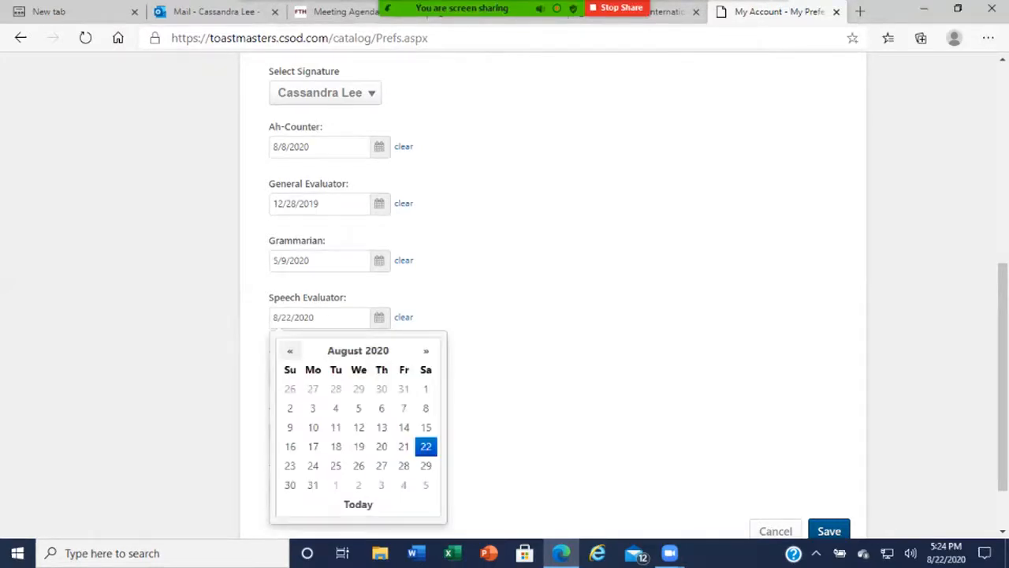
pyautogui.click(290, 350)
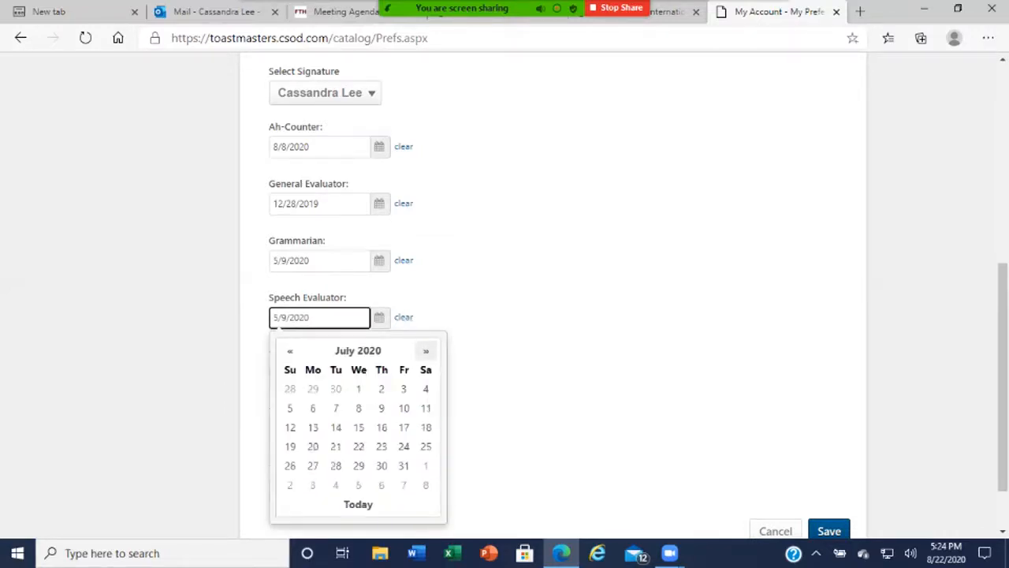
pyautogui.click(358, 504)
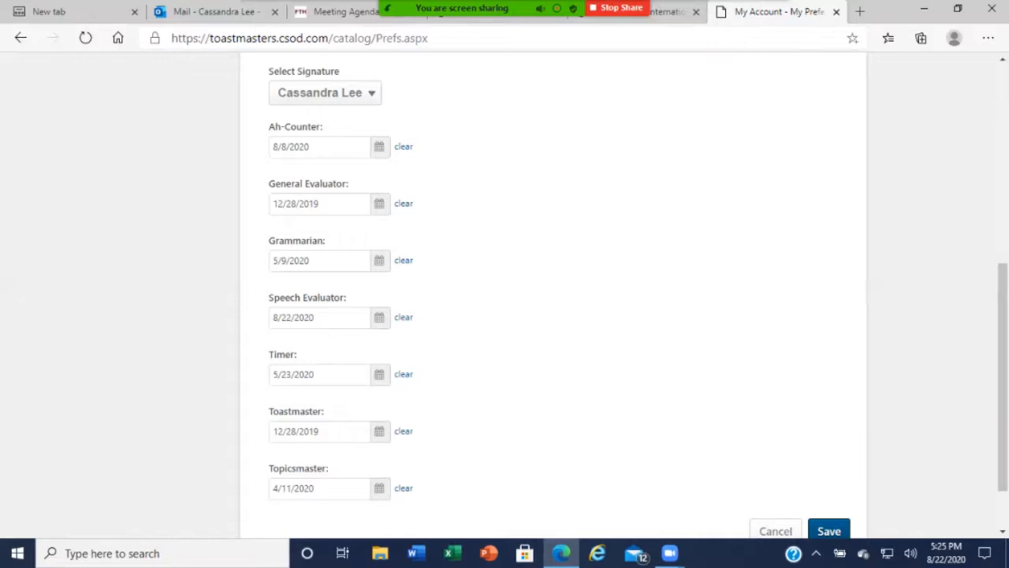
# Save the preference changes again from the bottom of the Preferences page.
pyautogui.scroll(-3)
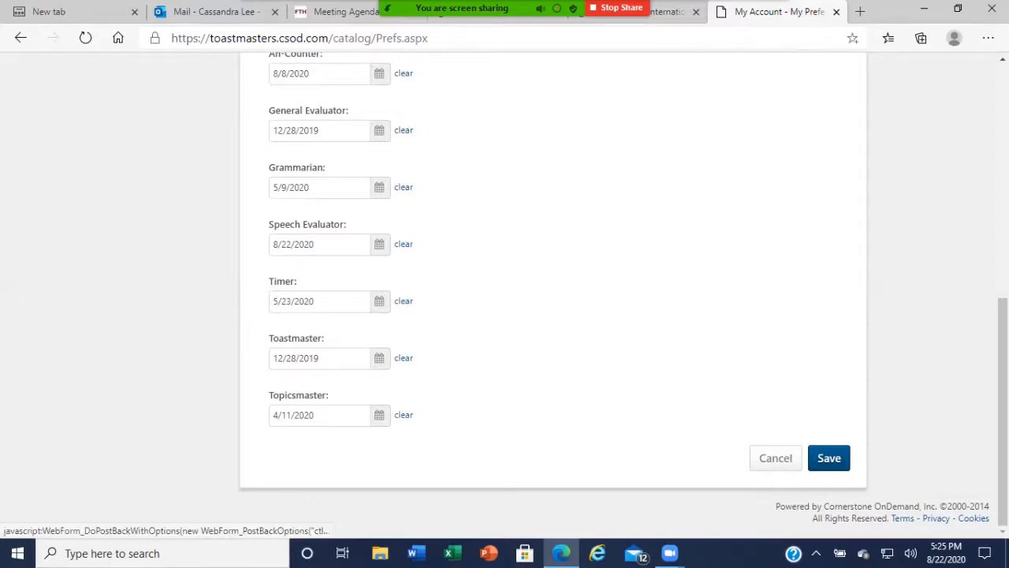
pyautogui.click(829, 458)
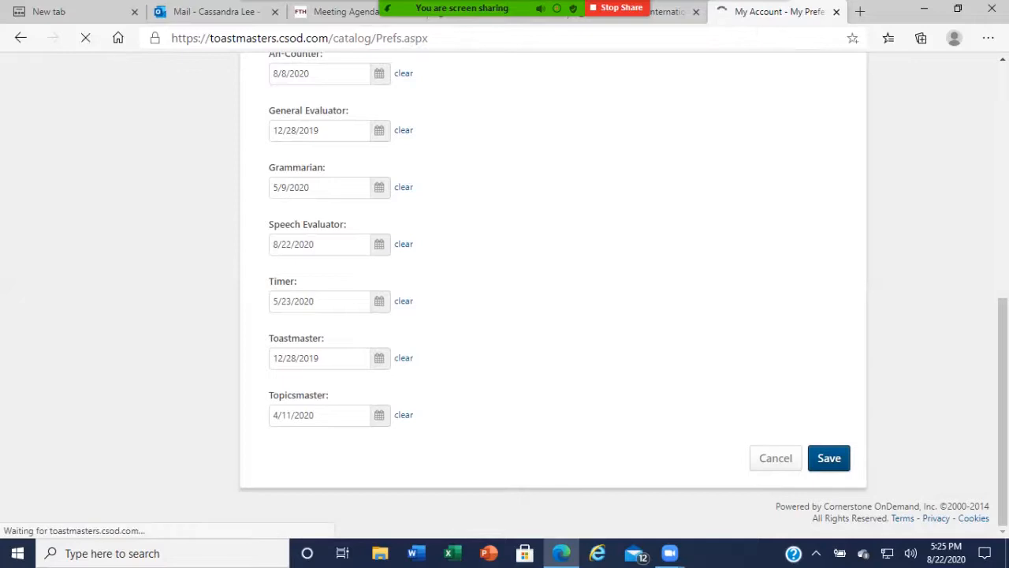
pyautogui.click(829, 457)
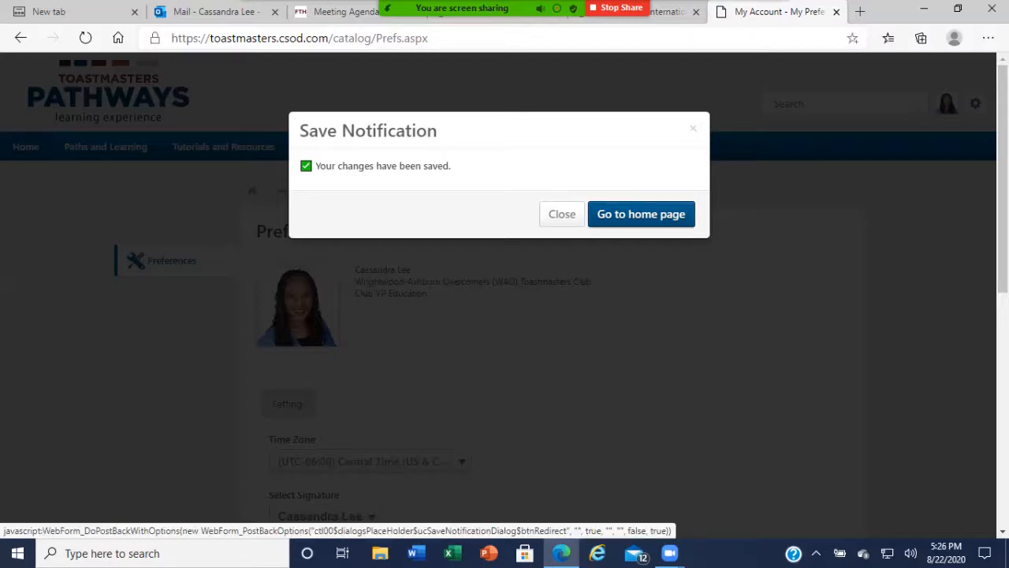
# Return to the Base Camp home page from the save notice and show the account options.
pyautogui.click(640, 214)
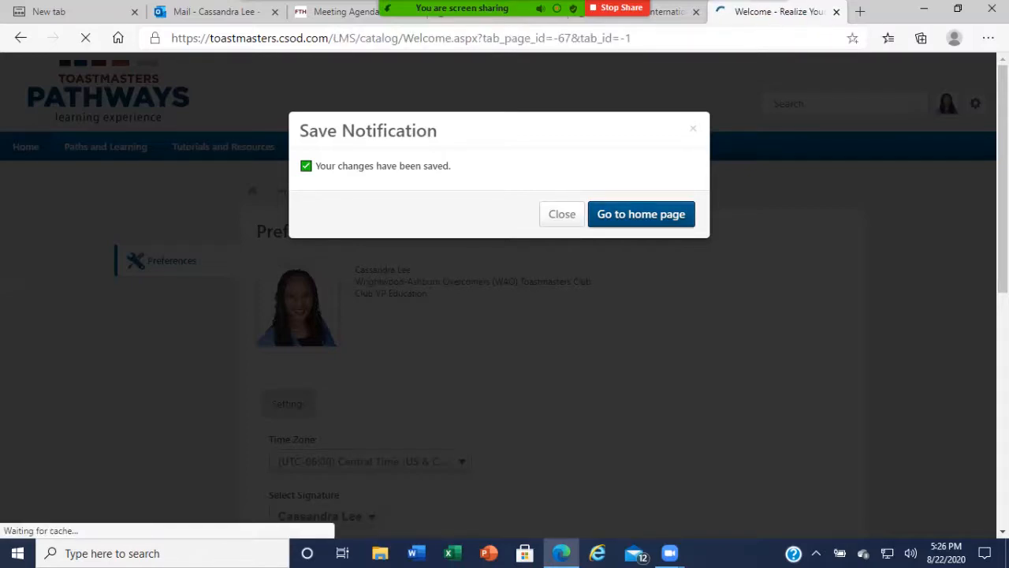
pyautogui.click(640, 214)
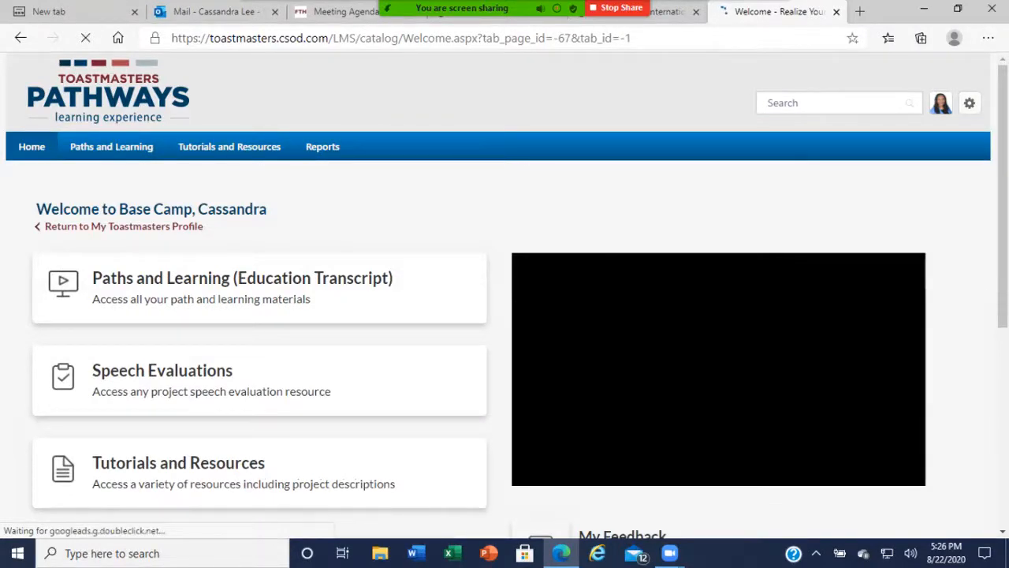
pyautogui.click(939, 102)
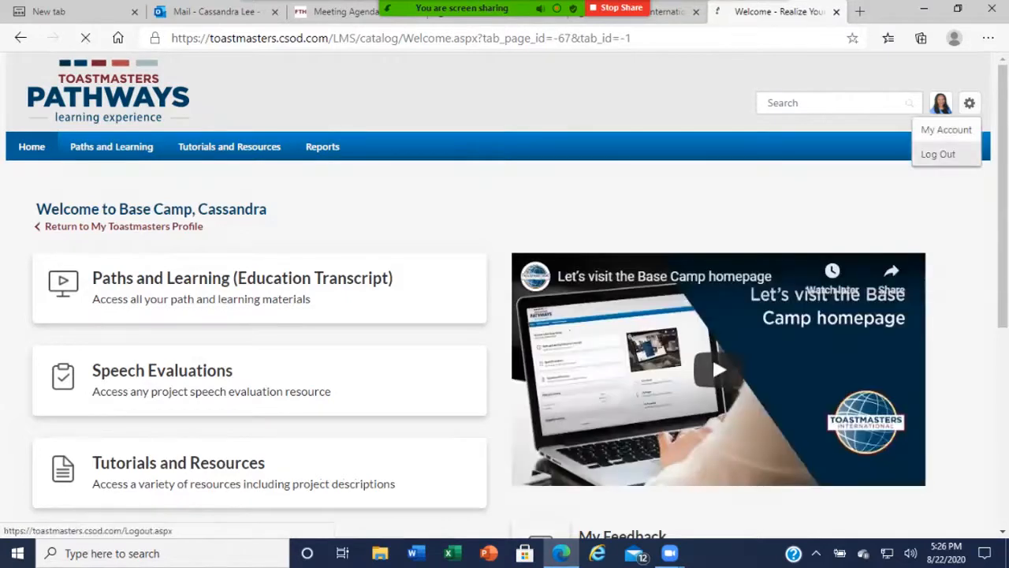